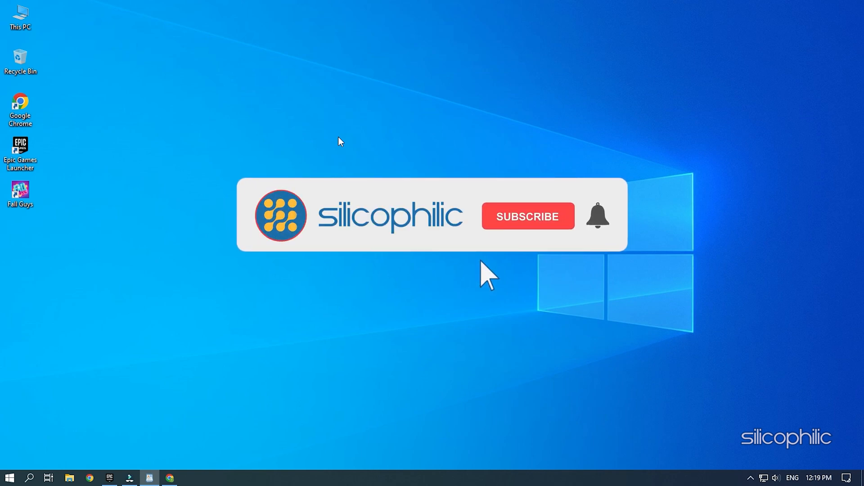
# From the Google results, open Microsoft's 'Latest supported Visual C++ Redistributable downloads' article
pyautogui.click(528, 216)
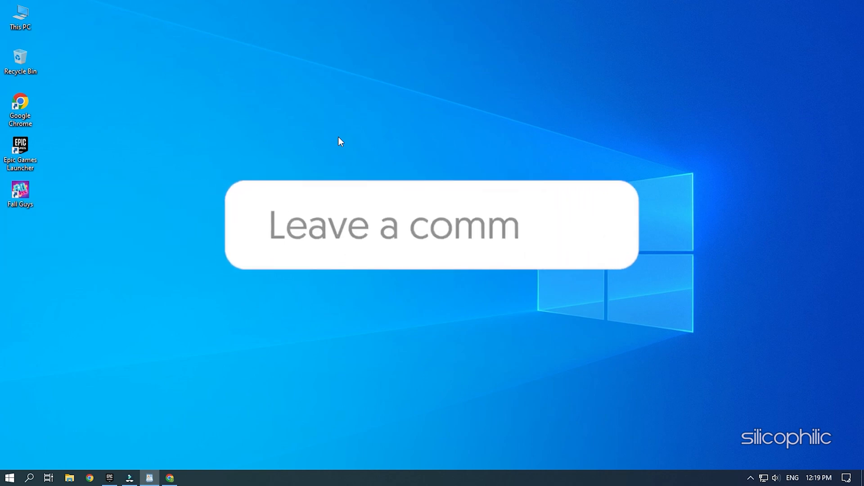
pyautogui.write('edistributables')
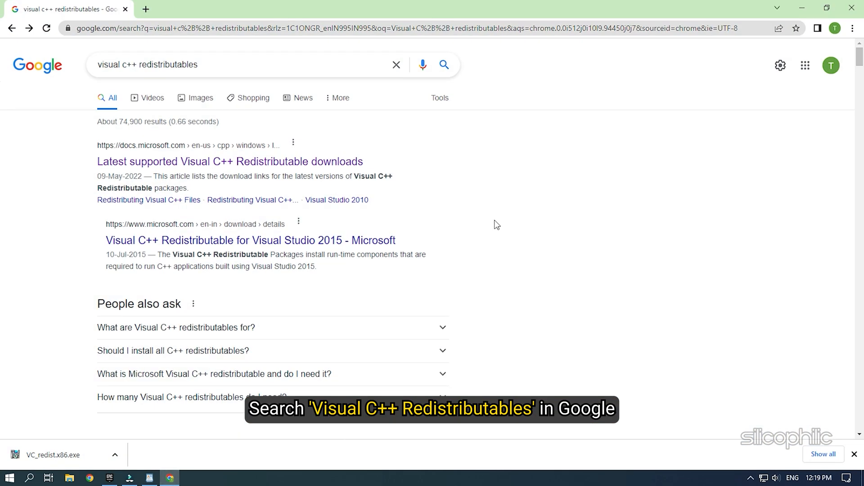
pyautogui.moveTo(420, 142)
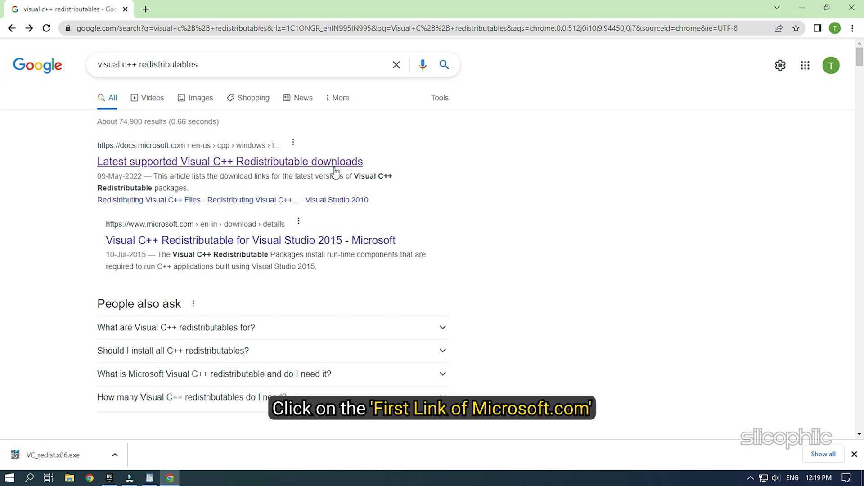
pyautogui.moveTo(154, 177)
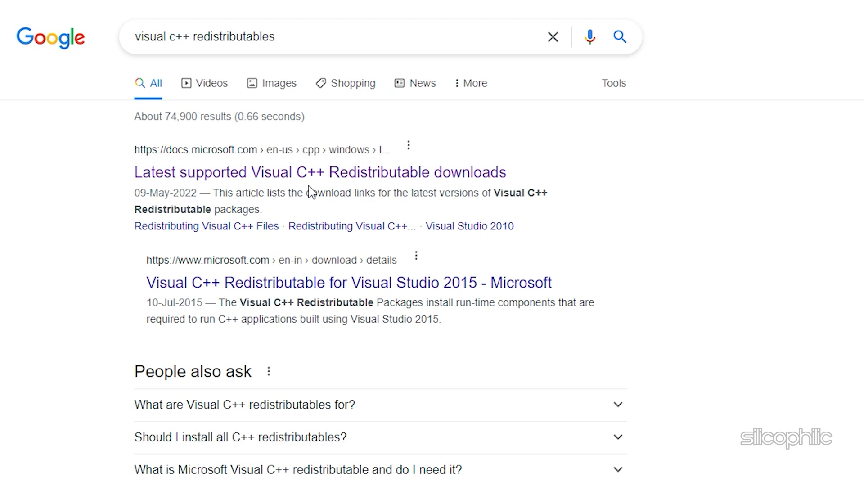
pyautogui.moveTo(319, 183)
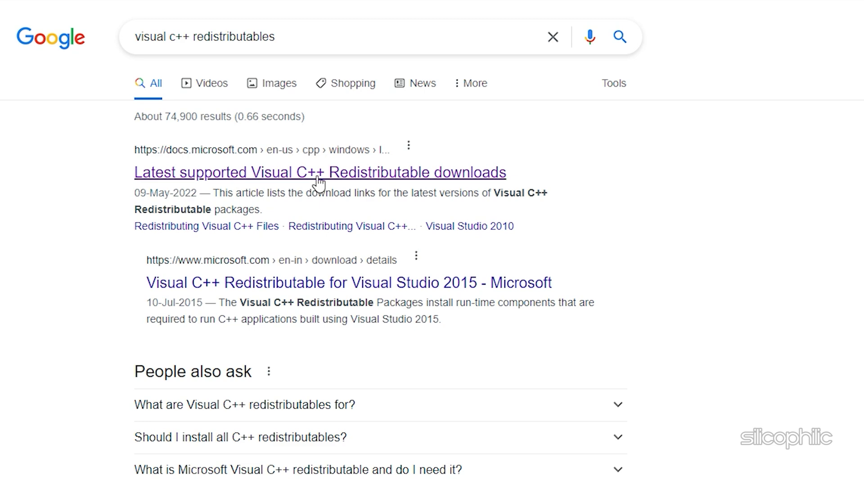
pyautogui.click(320, 172)
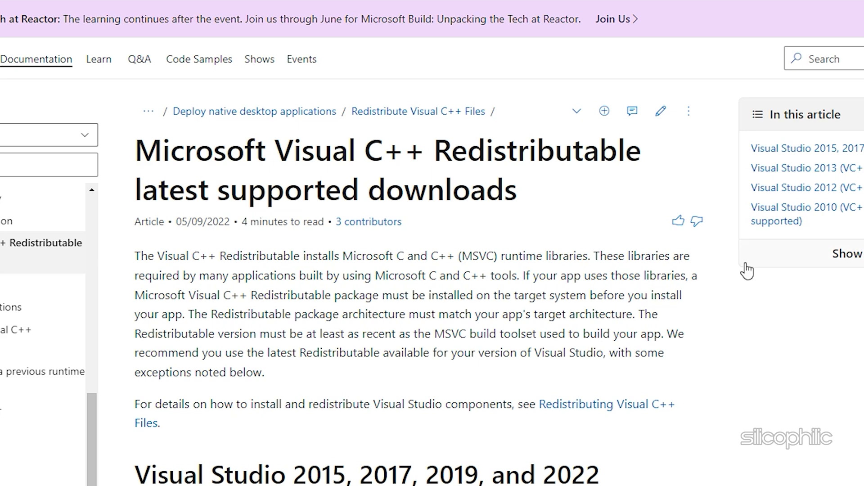
# Download vc_redist.x64.exe from the 2015-2022 table and run it from Chrome's download bar
pyautogui.scroll(-3)
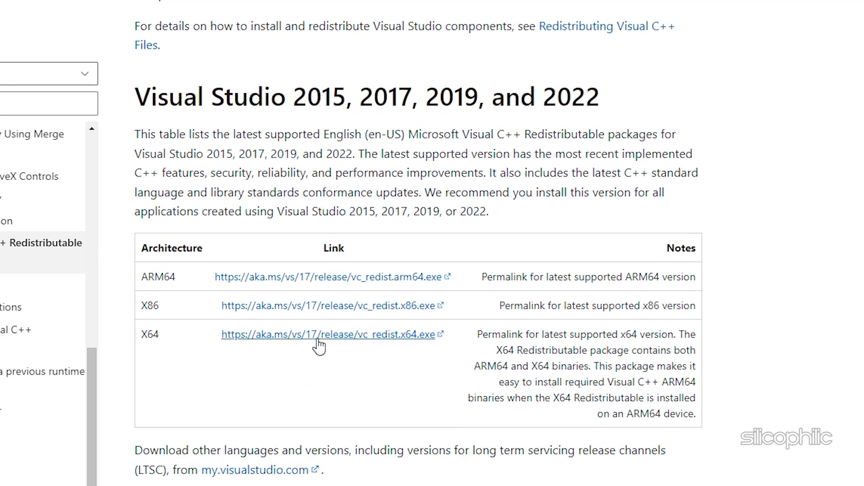
pyautogui.scroll(-3)
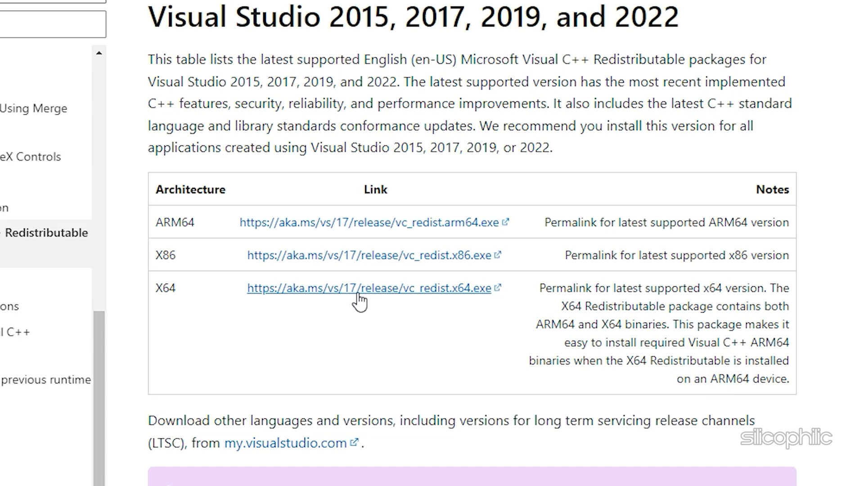
pyautogui.click(374, 288)
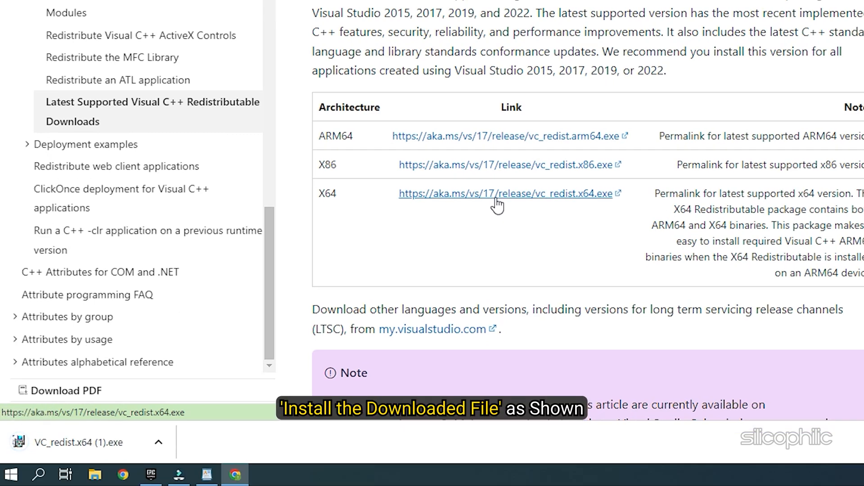
pyautogui.moveTo(60, 447)
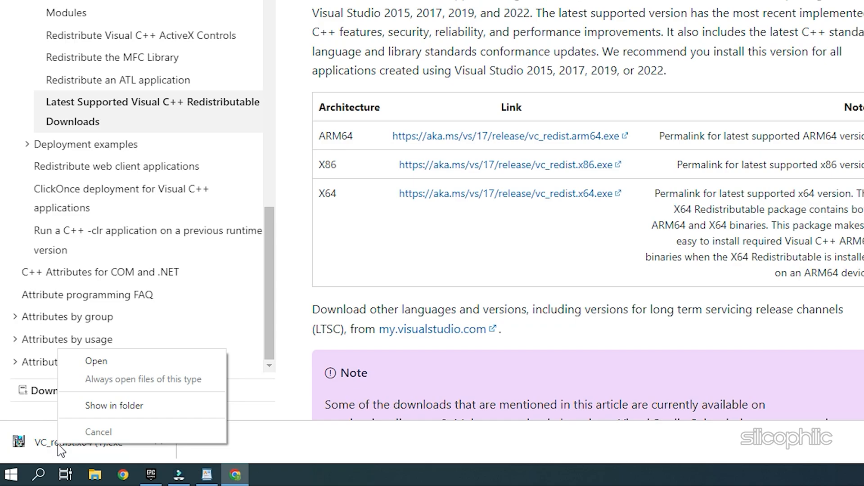
pyautogui.click(97, 361)
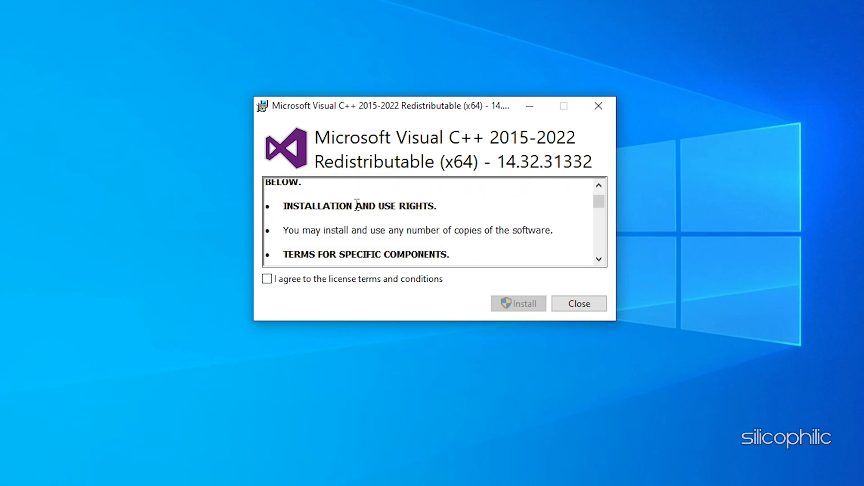
pyautogui.click(268, 279)
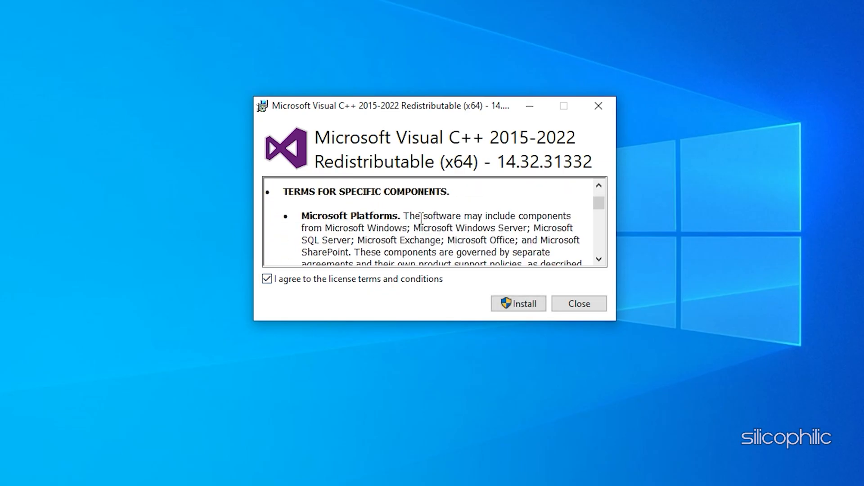
pyautogui.click(517, 303)
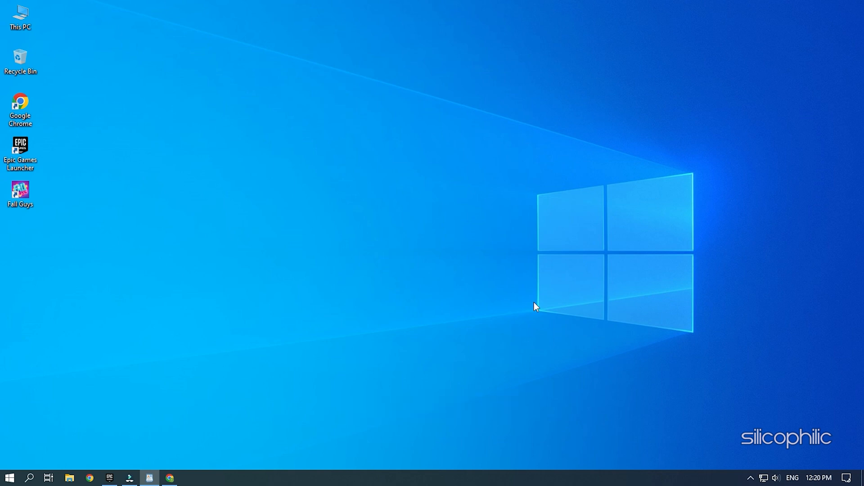
pyautogui.moveTo(633, 249)
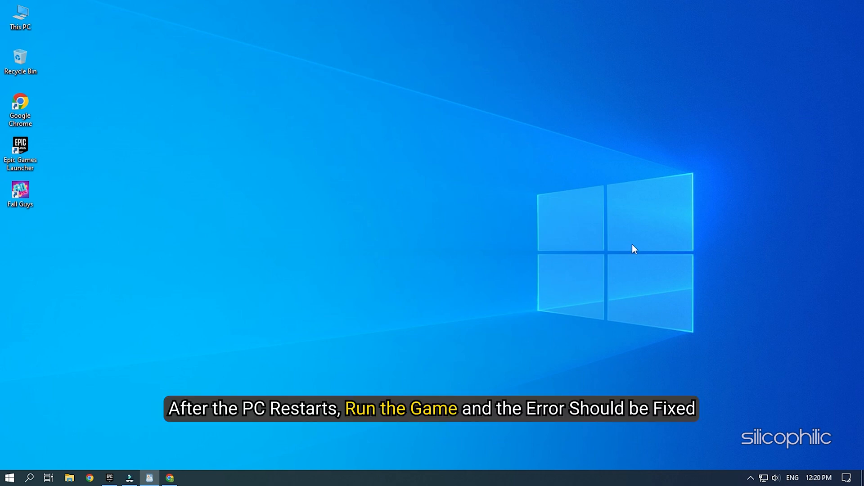
pyautogui.moveTo(830, 259)
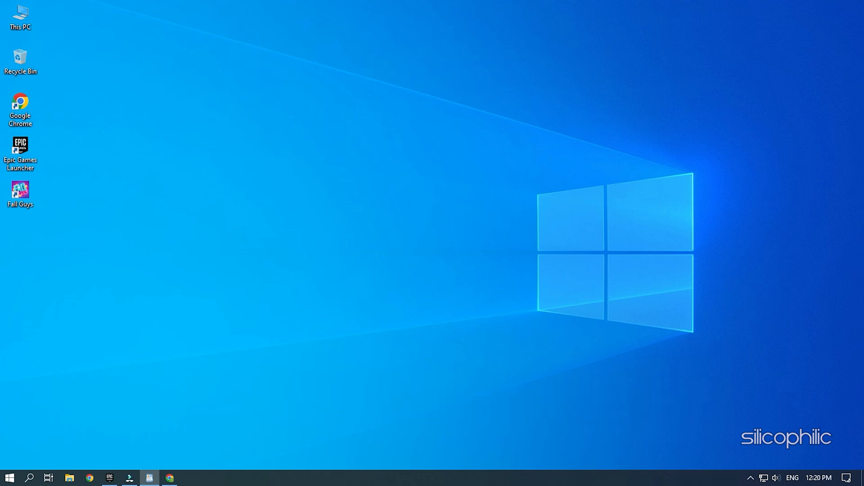
# Launch Fall Guys from its desktop shortcut
pyautogui.doubleClick(20, 190)
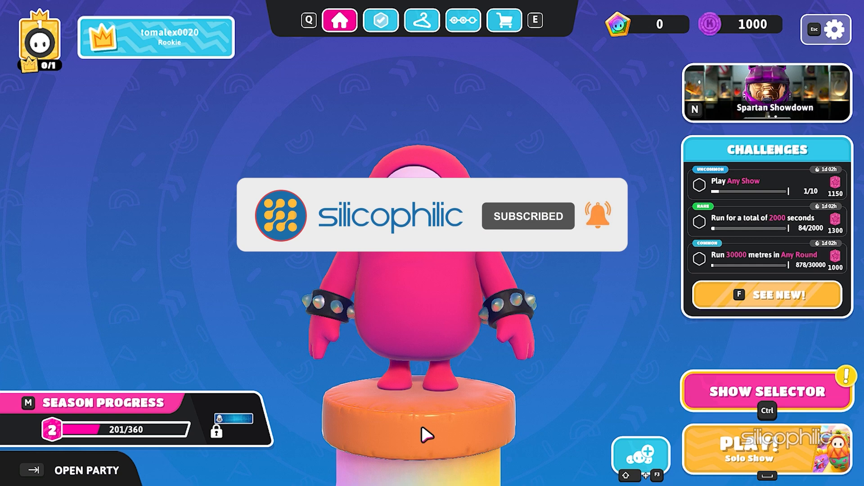
# Start a Solo Show so the game begins looking for players
pyautogui.click(747, 450)
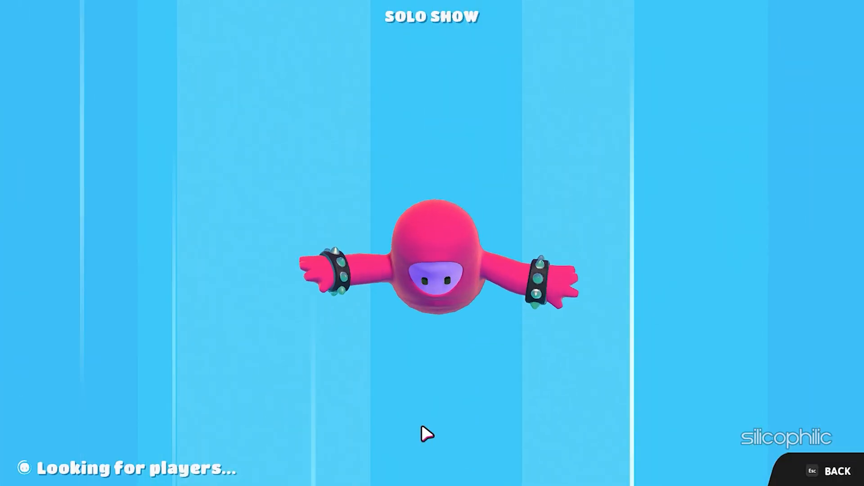